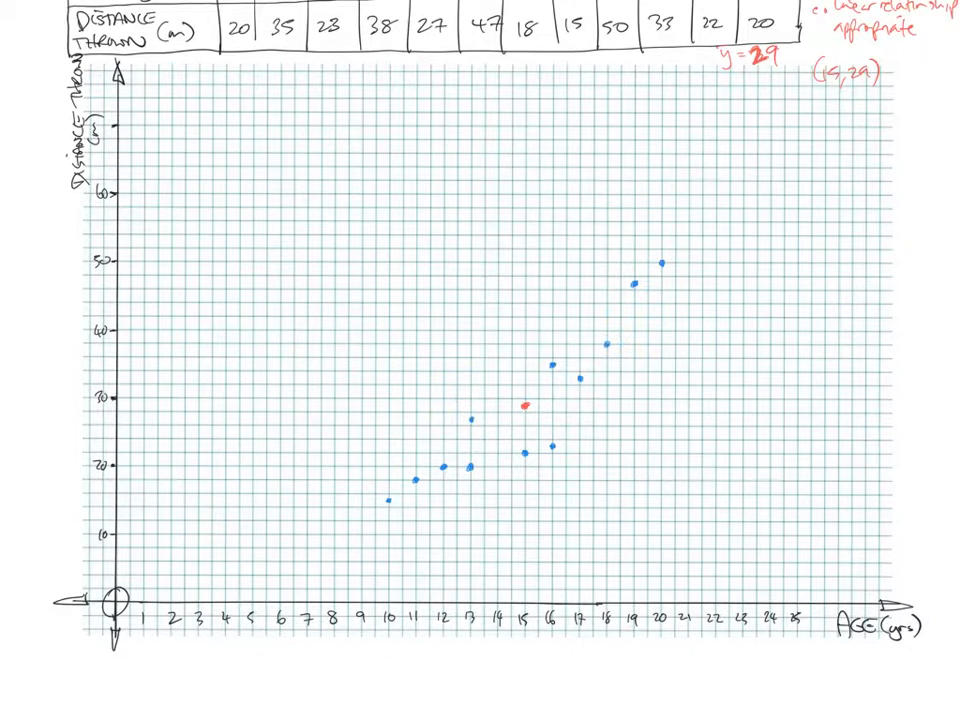
Draw a red straight line of best fit through the mean point (15, 29)
left_click_drag(680, 300, 740, 258)
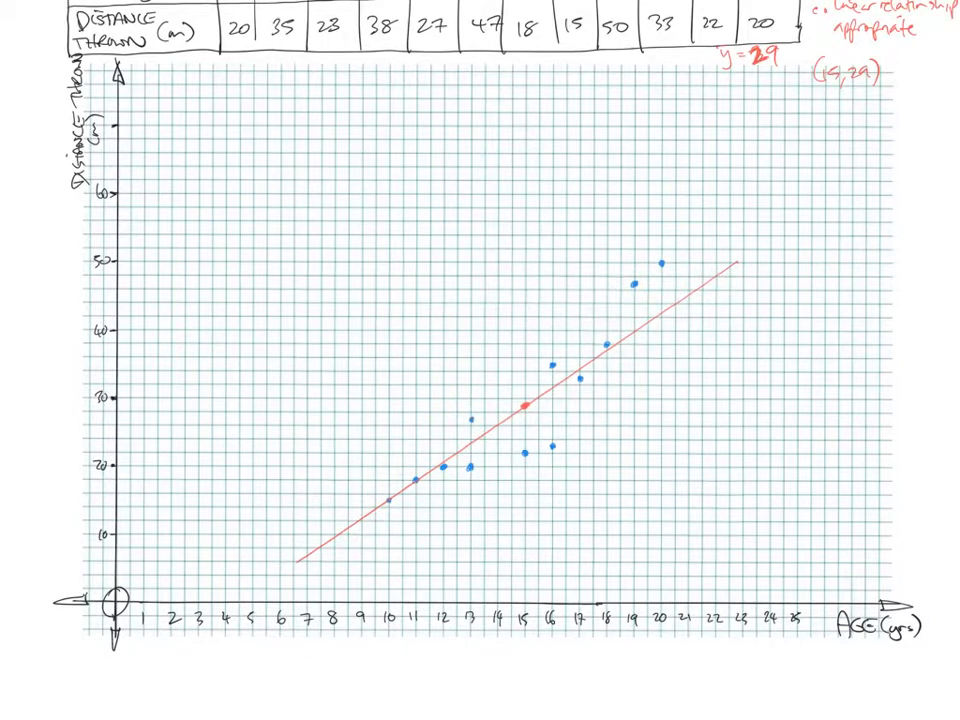
left_click(476, 418)
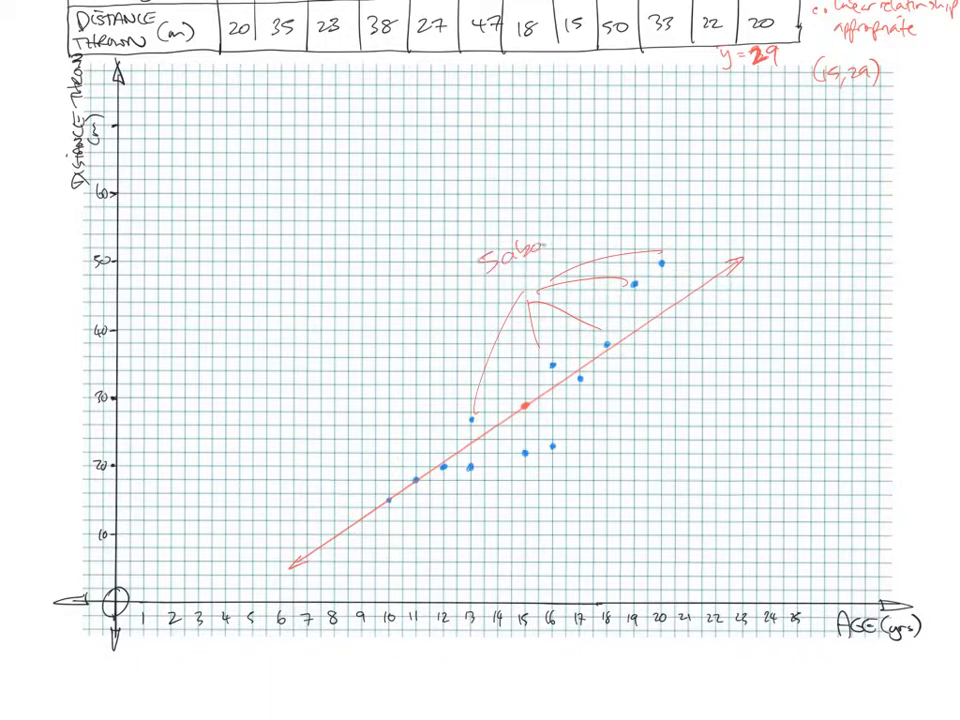
Add arrowheads to the line and handwrite the '5 above', '5 below' and '2 thro' labels in red
type("re")
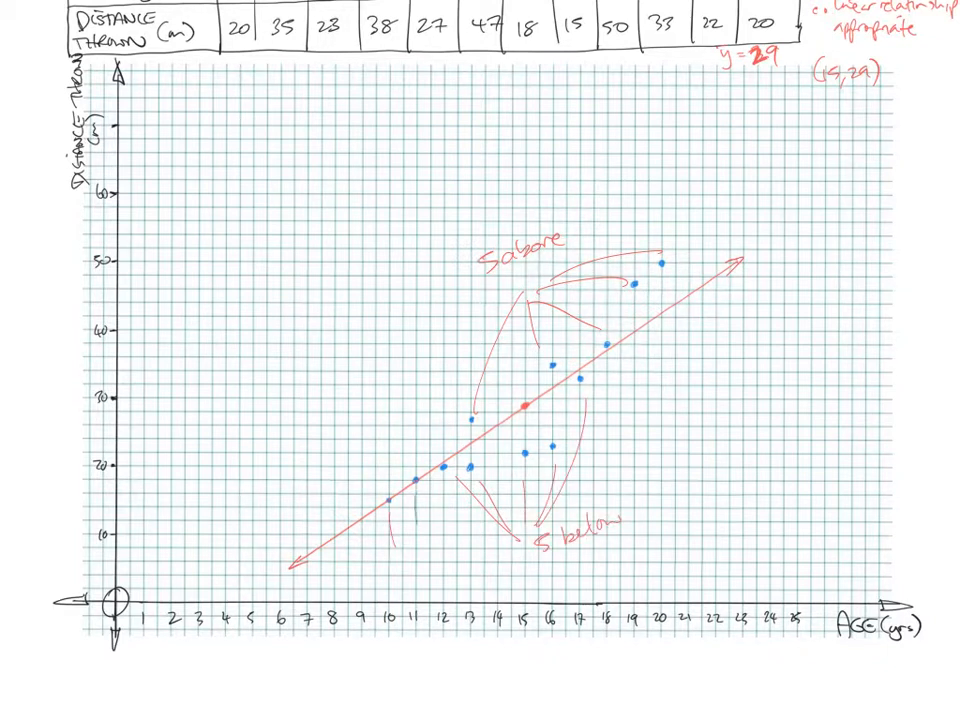
type("2 through")
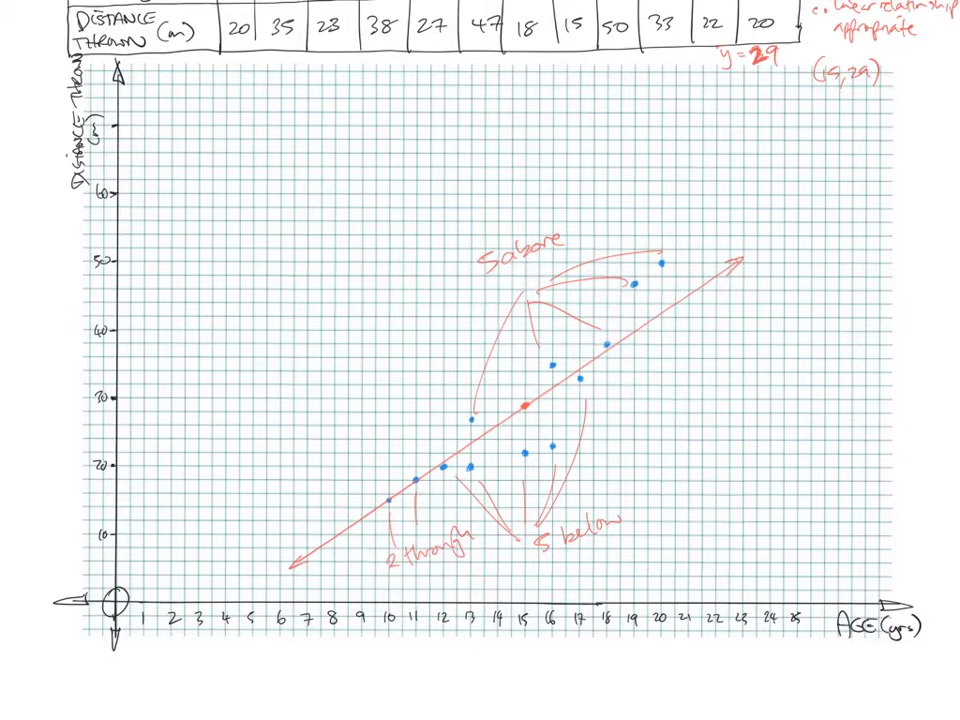
Switch to the blue pen and begin a handwritten note starting 'Most' to the right of the plot
left_click(420, 476)
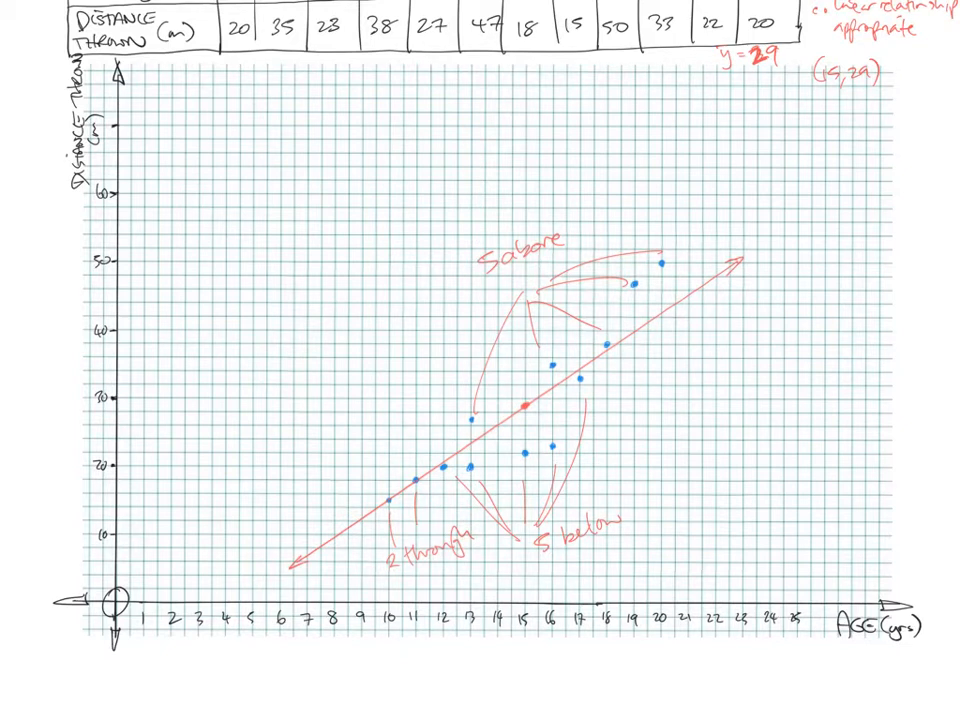
type("MroT")
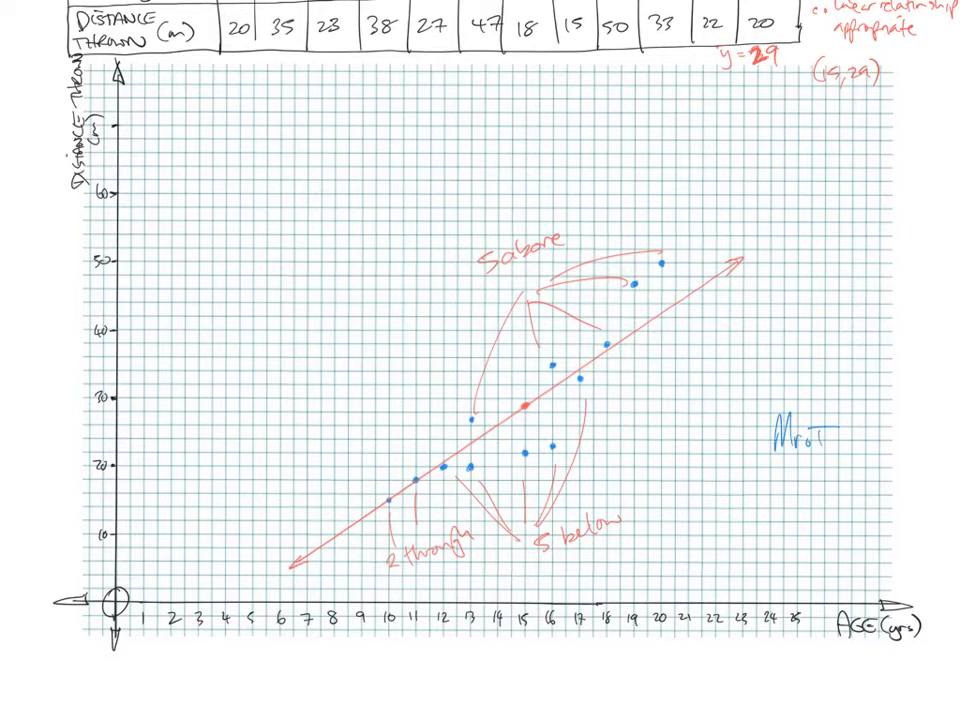